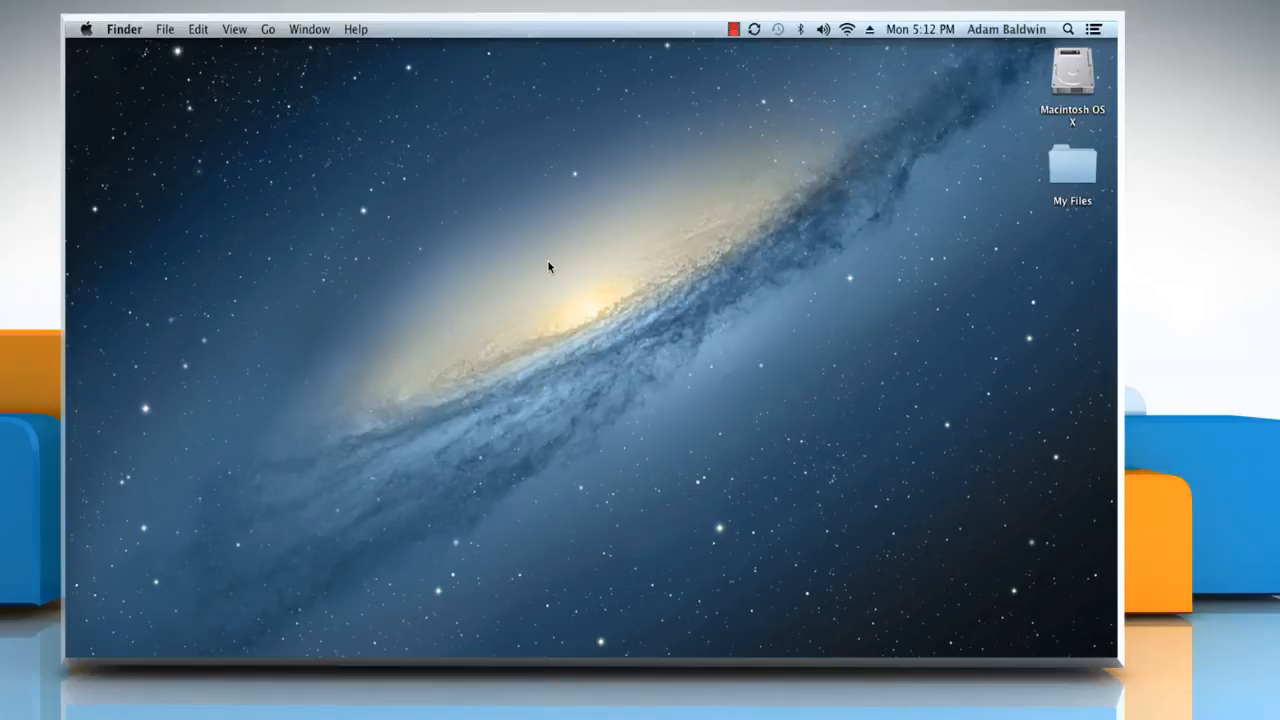
{"action": "mouse_move", "coordinate": [377, 157]}
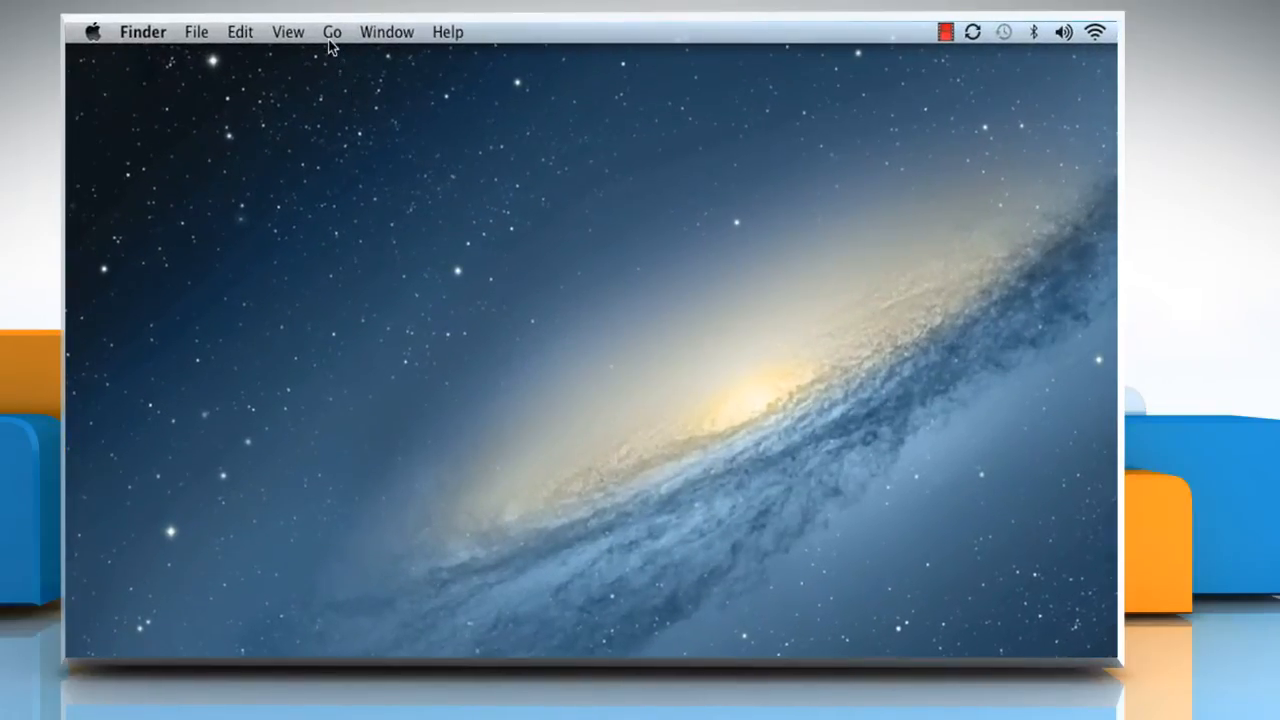
Open the Applications folder in Finder via the Go menu
{"action": "left_click", "coordinate": [331, 31]}
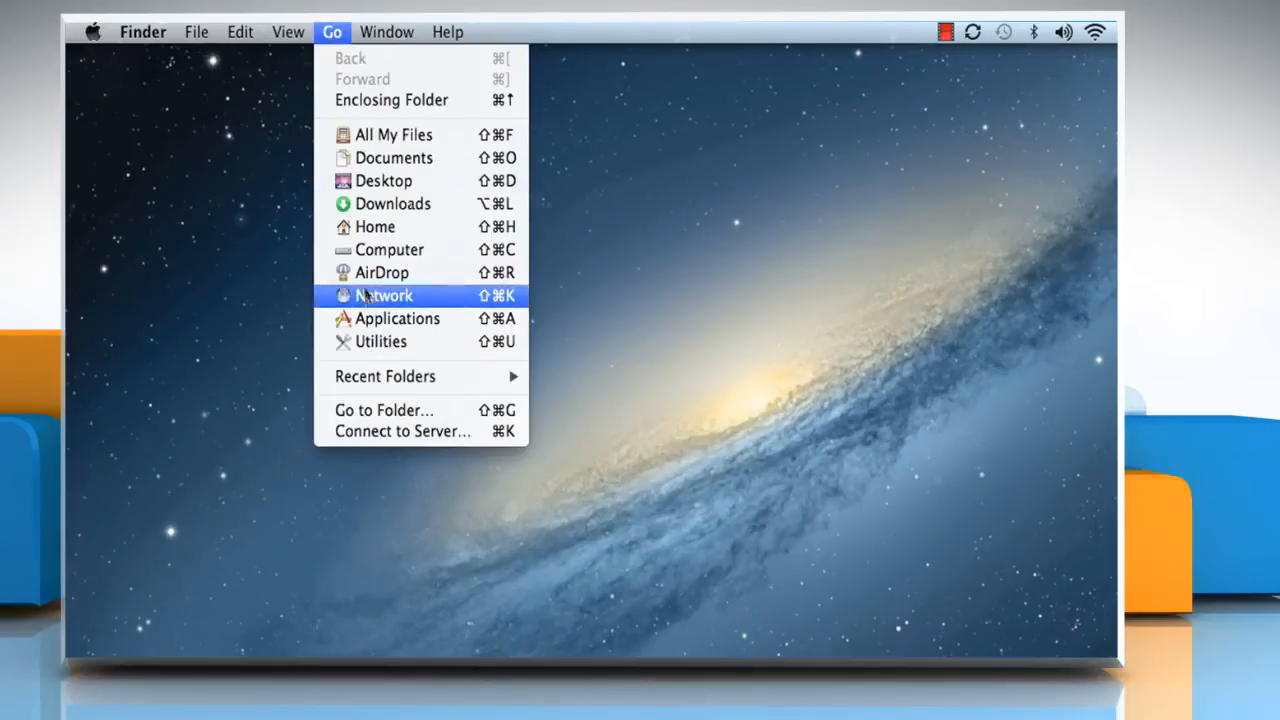
{"action": "left_click", "coordinate": [397, 318]}
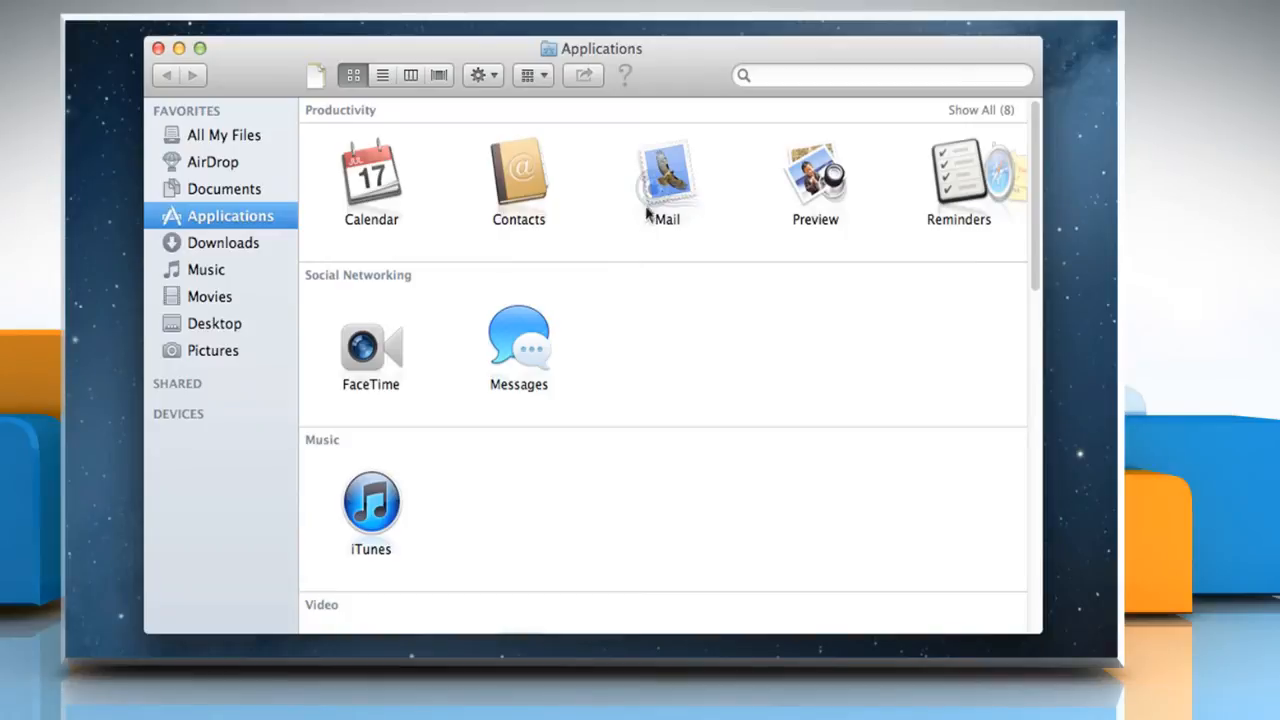
Launch Mail from Applications and open its Preferences window
{"action": "double_click", "coordinate": [665, 180]}
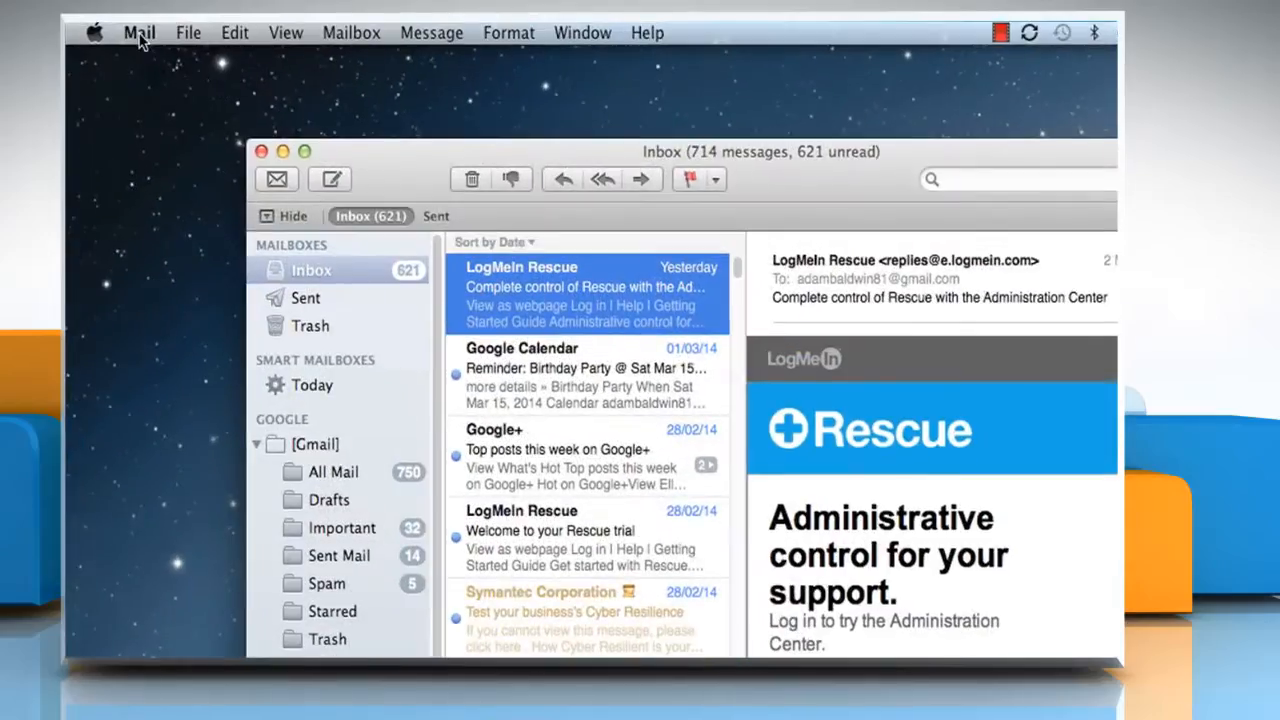
{"action": "left_click", "coordinate": [139, 32]}
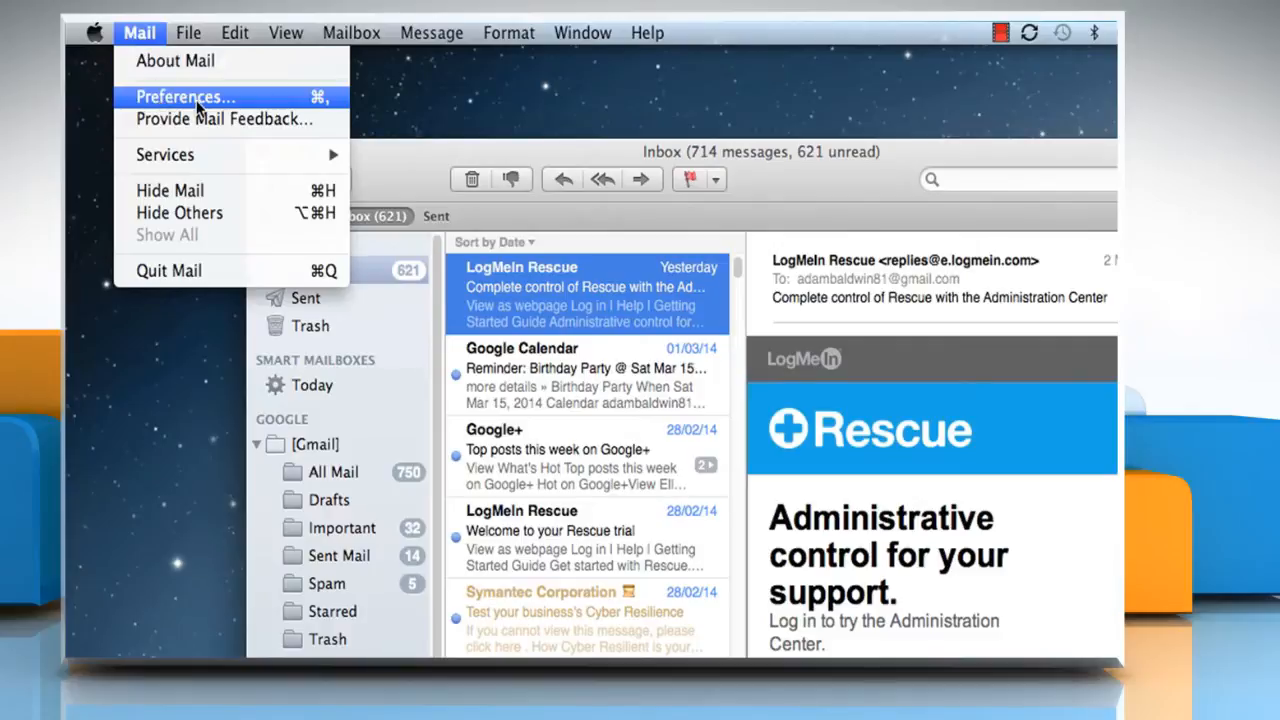
{"action": "left_click", "coordinate": [184, 96]}
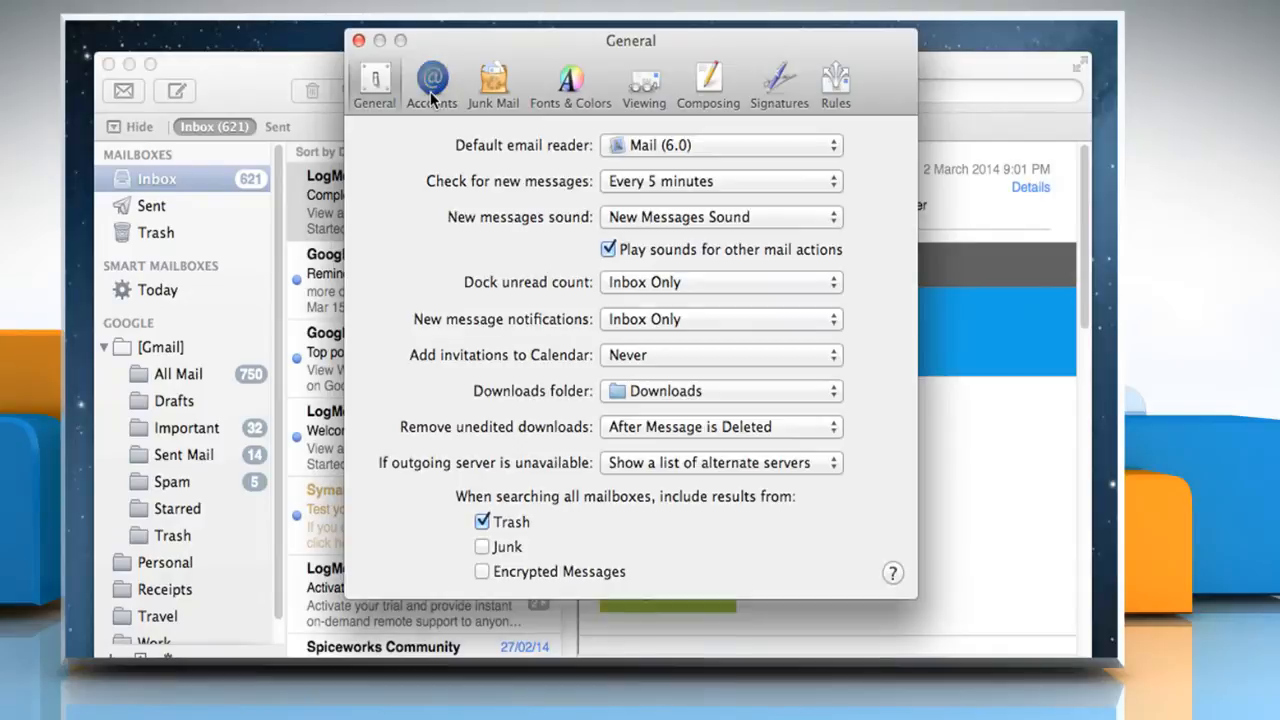
Show the Google account in Accounts and list its outgoing SMTP server choices
{"action": "left_click", "coordinate": [431, 84]}
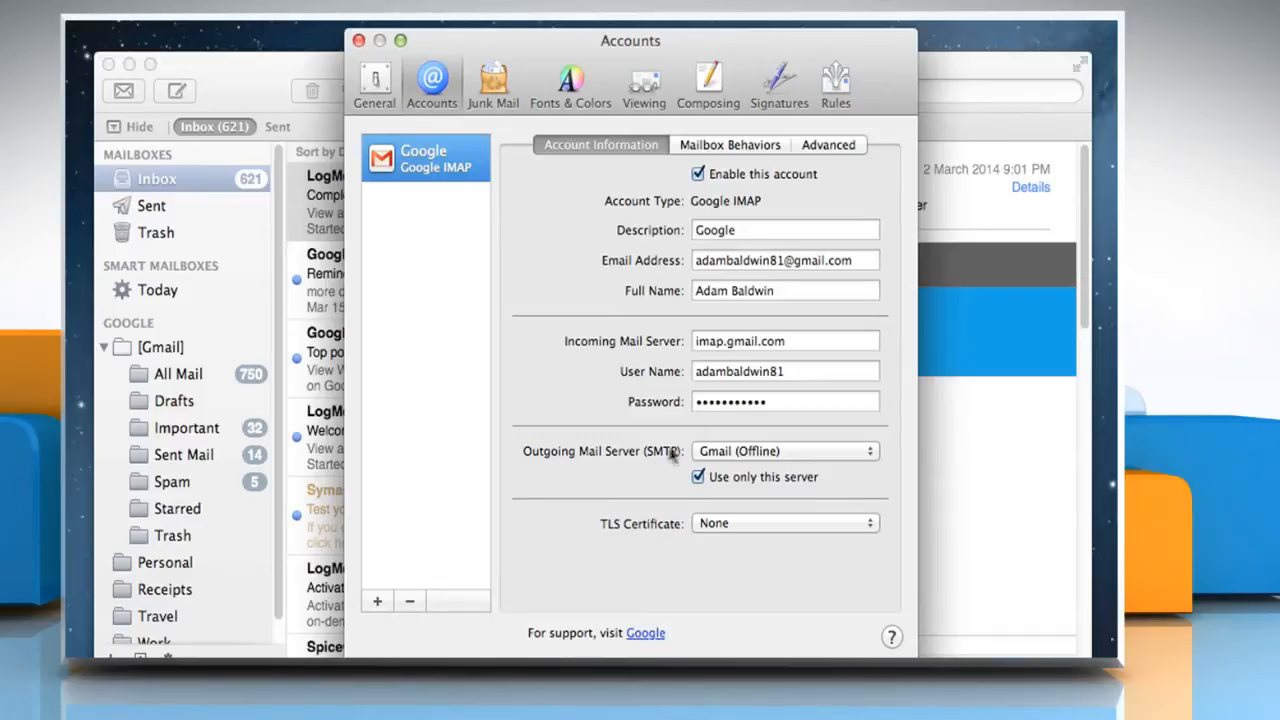
{"action": "left_click", "coordinate": [785, 451]}
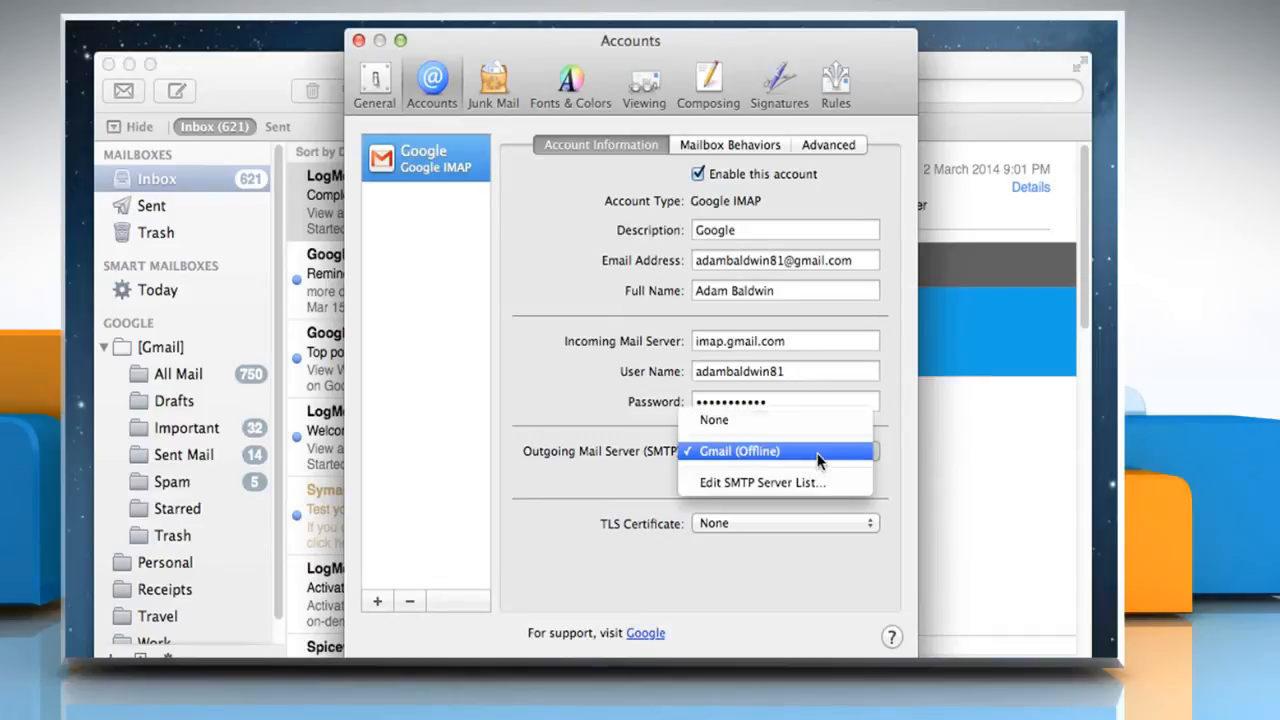
{"action": "mouse_move", "coordinate": [790, 483]}
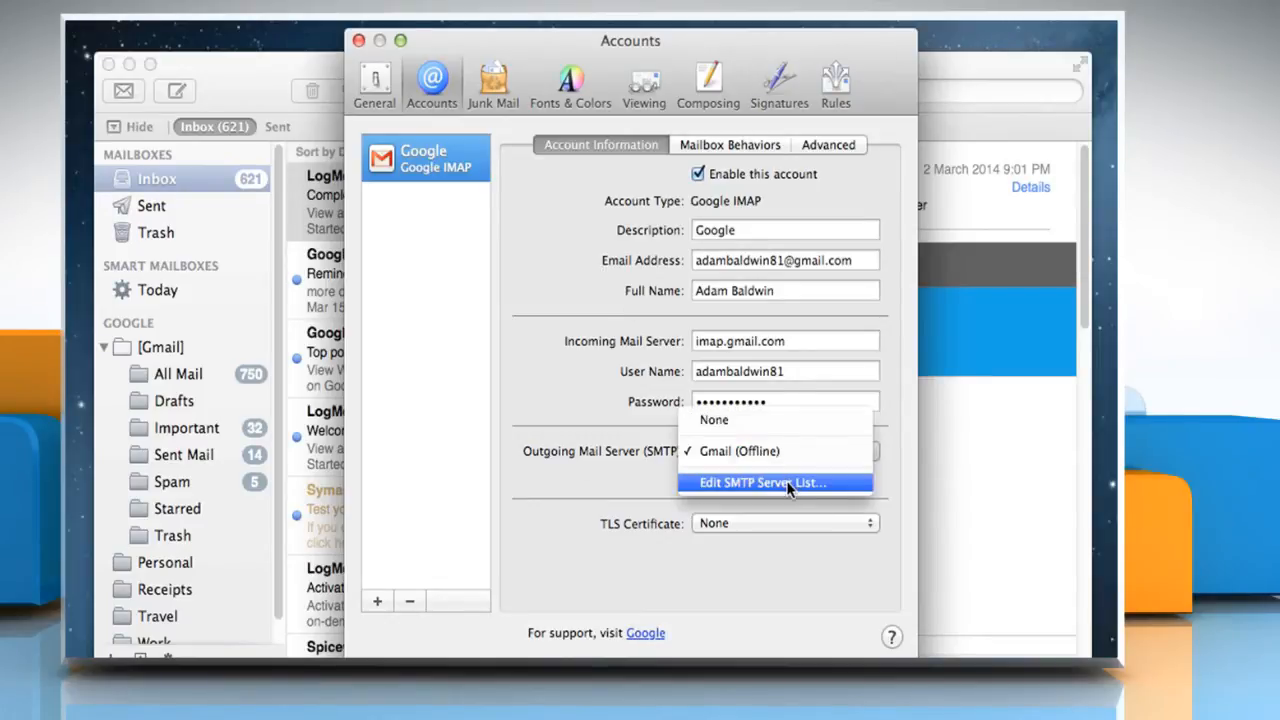
Give the Gmail SMTP server custom port 587, confirm, and close Preferences
{"action": "left_click", "coordinate": [762, 482]}
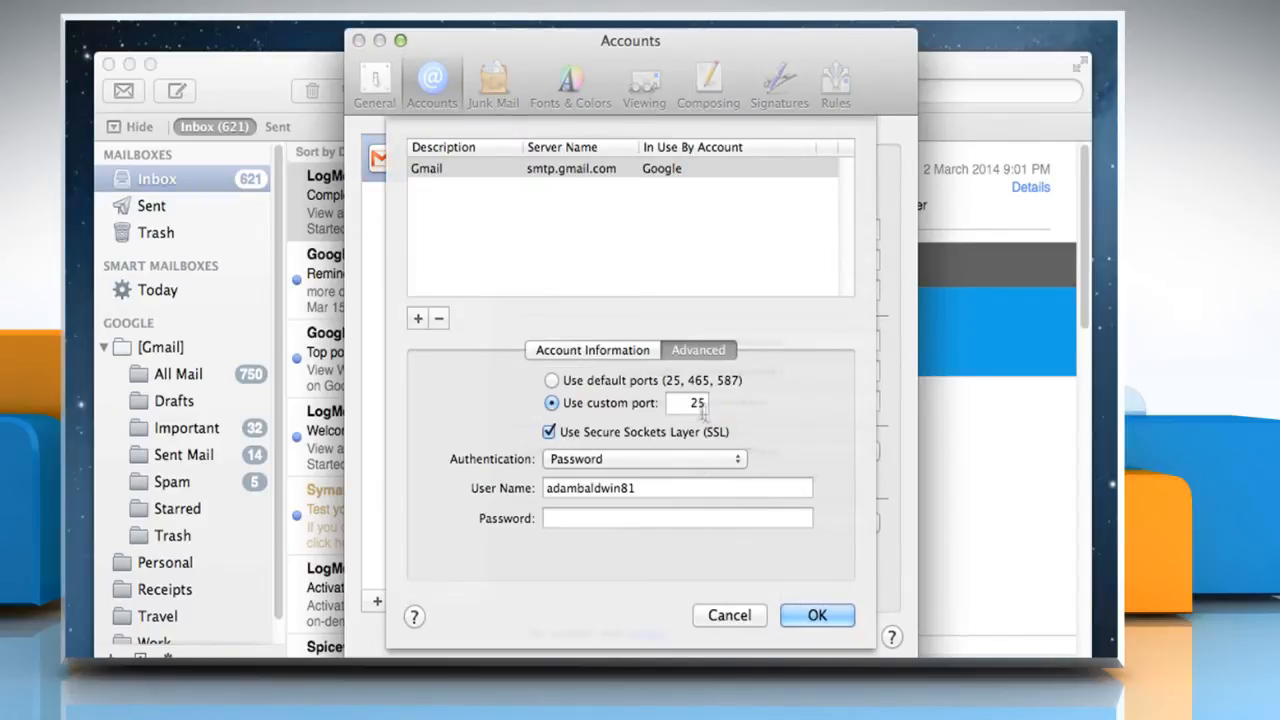
{"action": "type", "text": "587"}
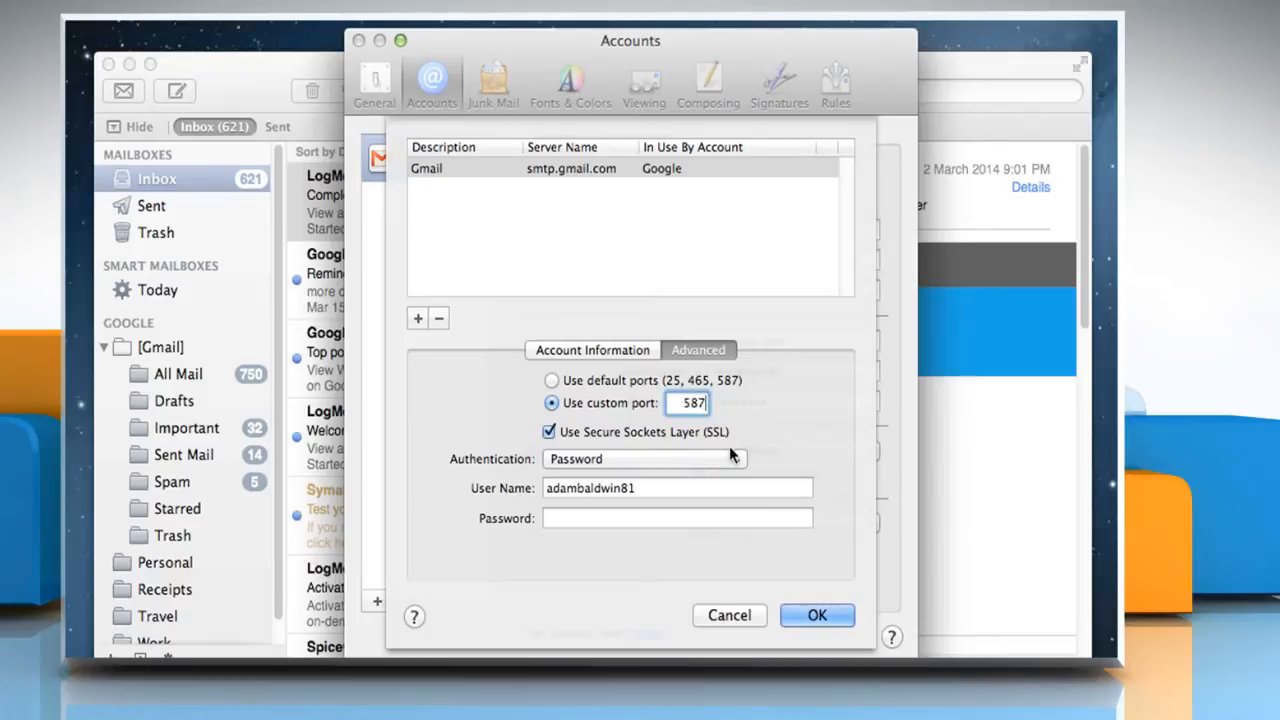
{"action": "left_click", "coordinate": [816, 615]}
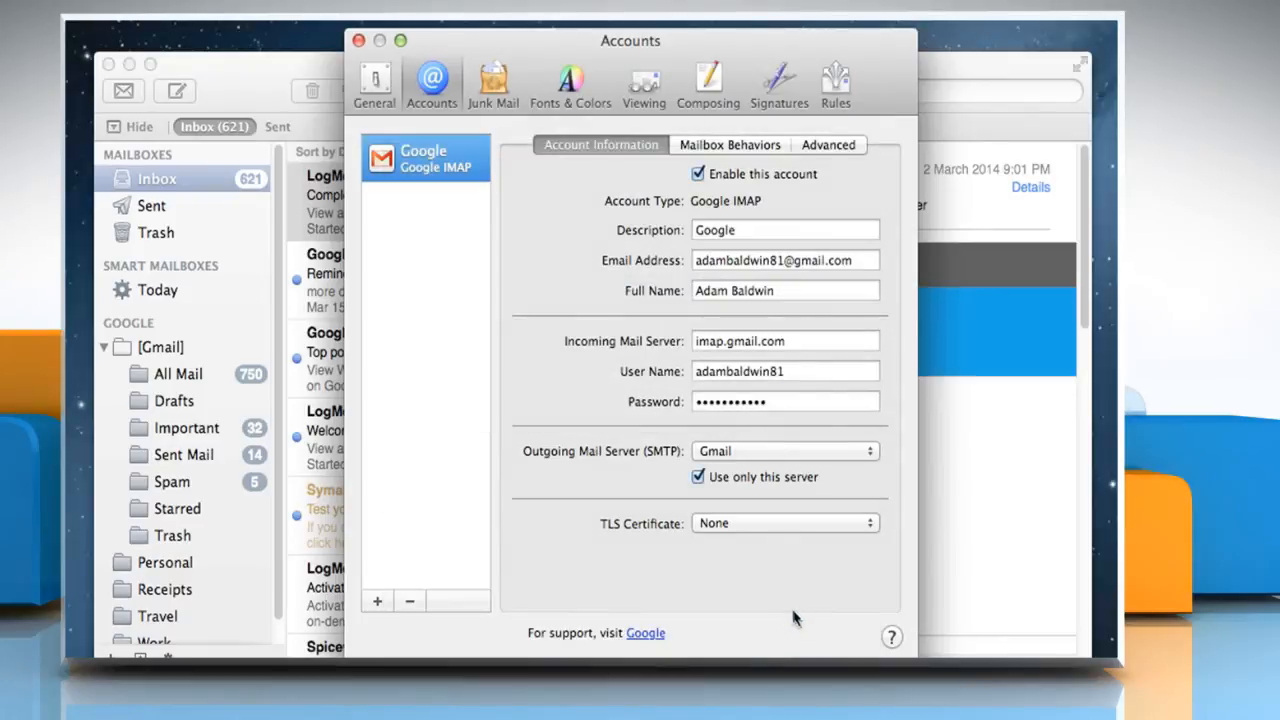
{"action": "left_click", "coordinate": [358, 40]}
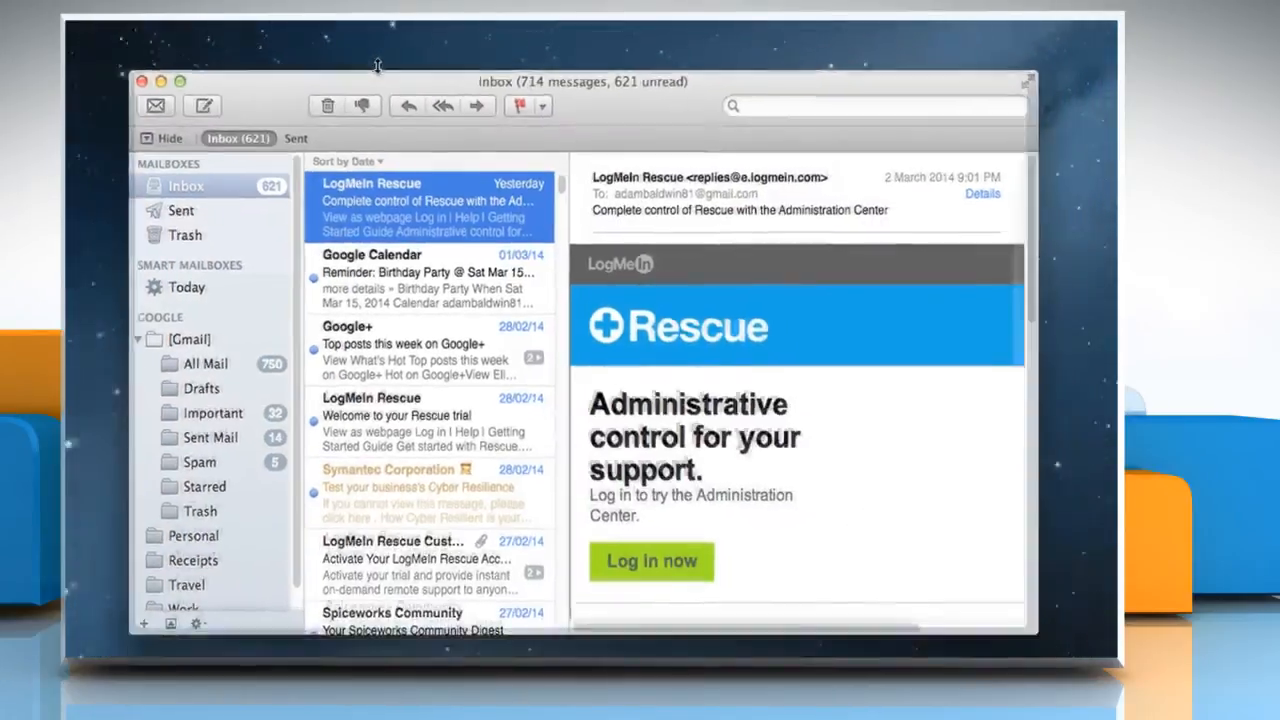